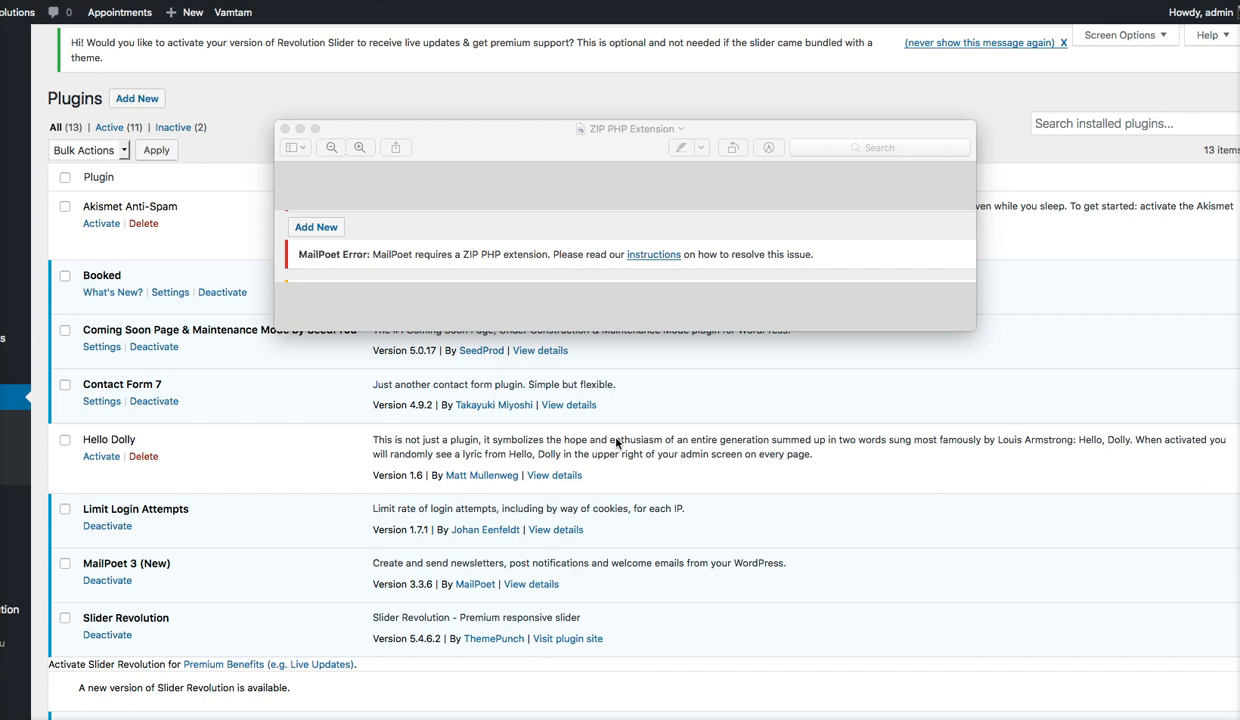
mouse_move(528, 276)
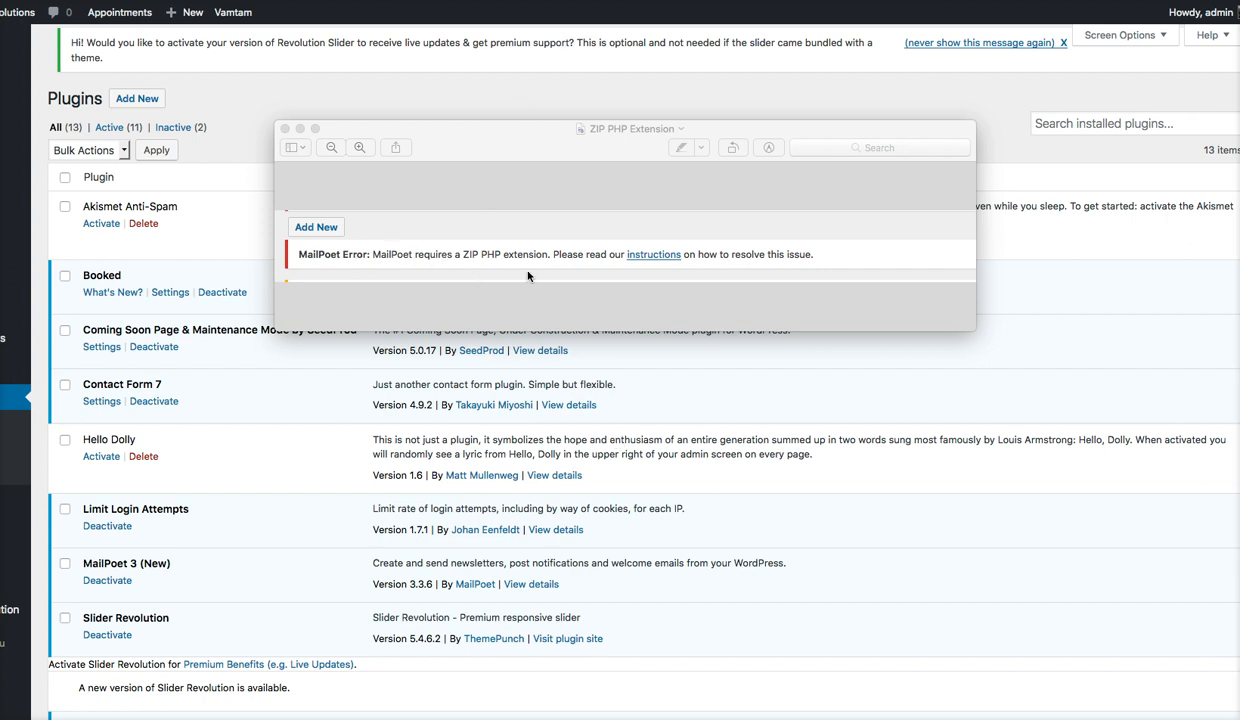
mouse_move(498, 104)
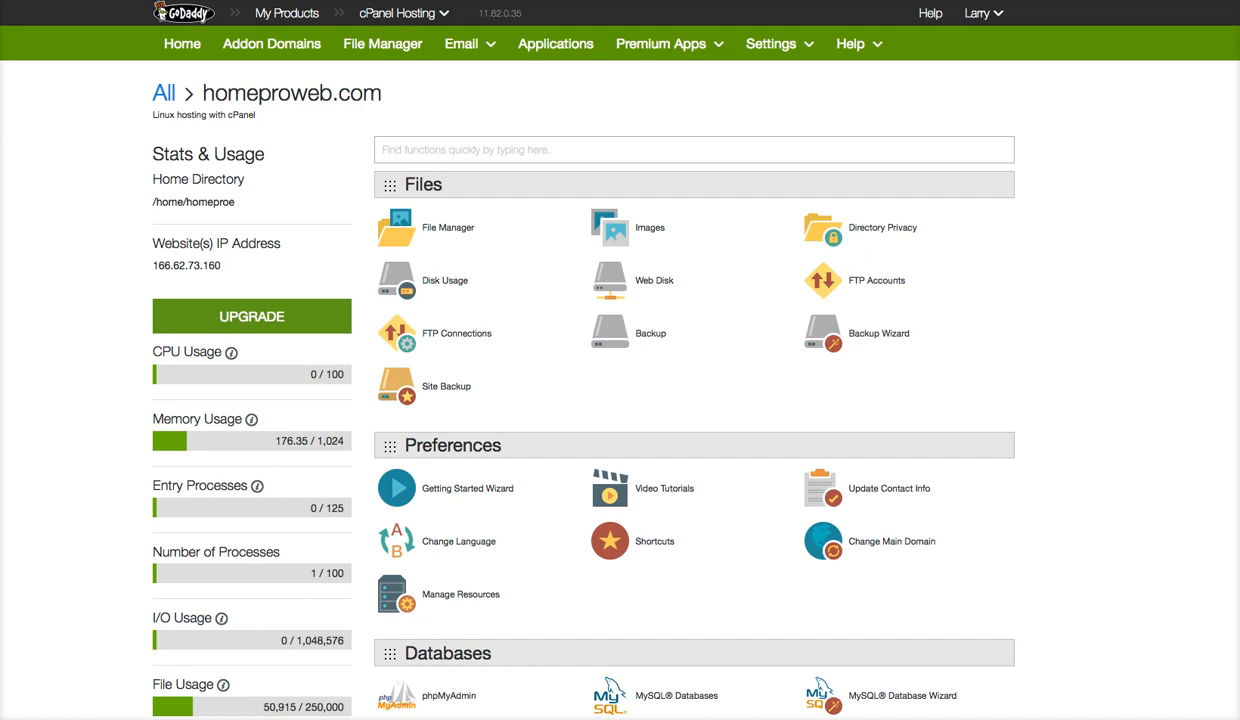
mouse_move(1104, 260)
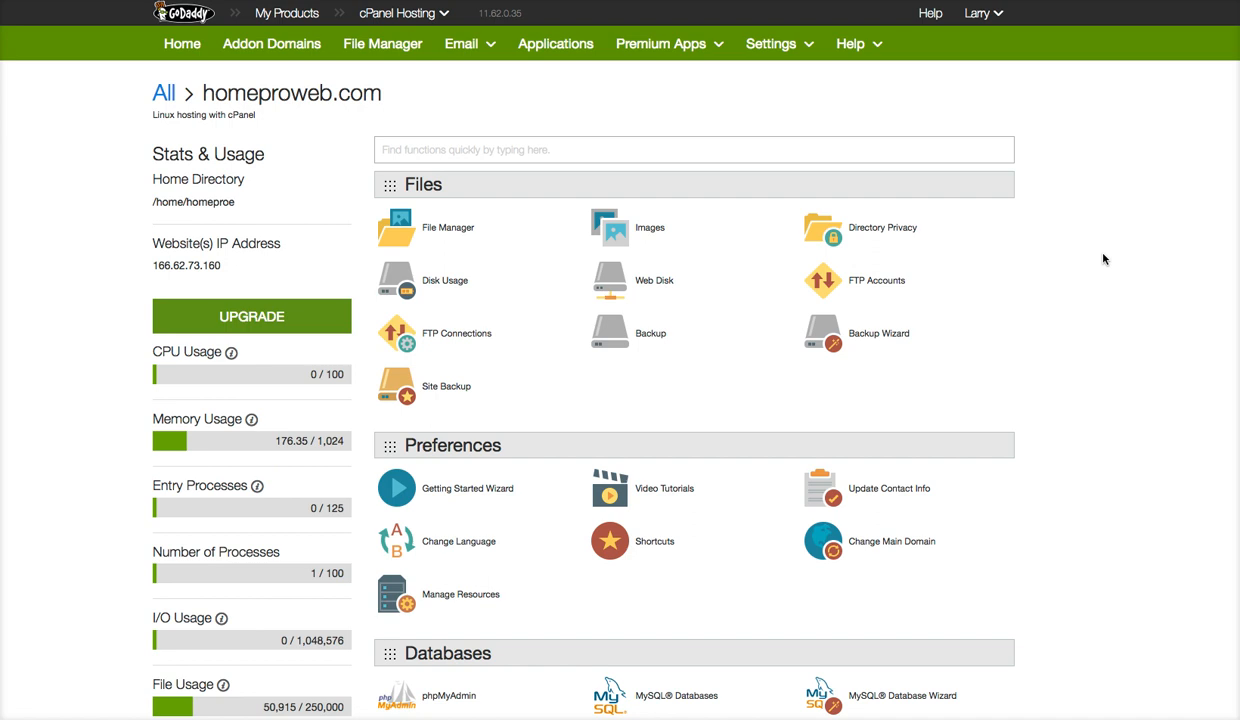
Reach Select PHP Version in the Software section, showing PHP 5.6 and its extensions.
scroll(down, 3)
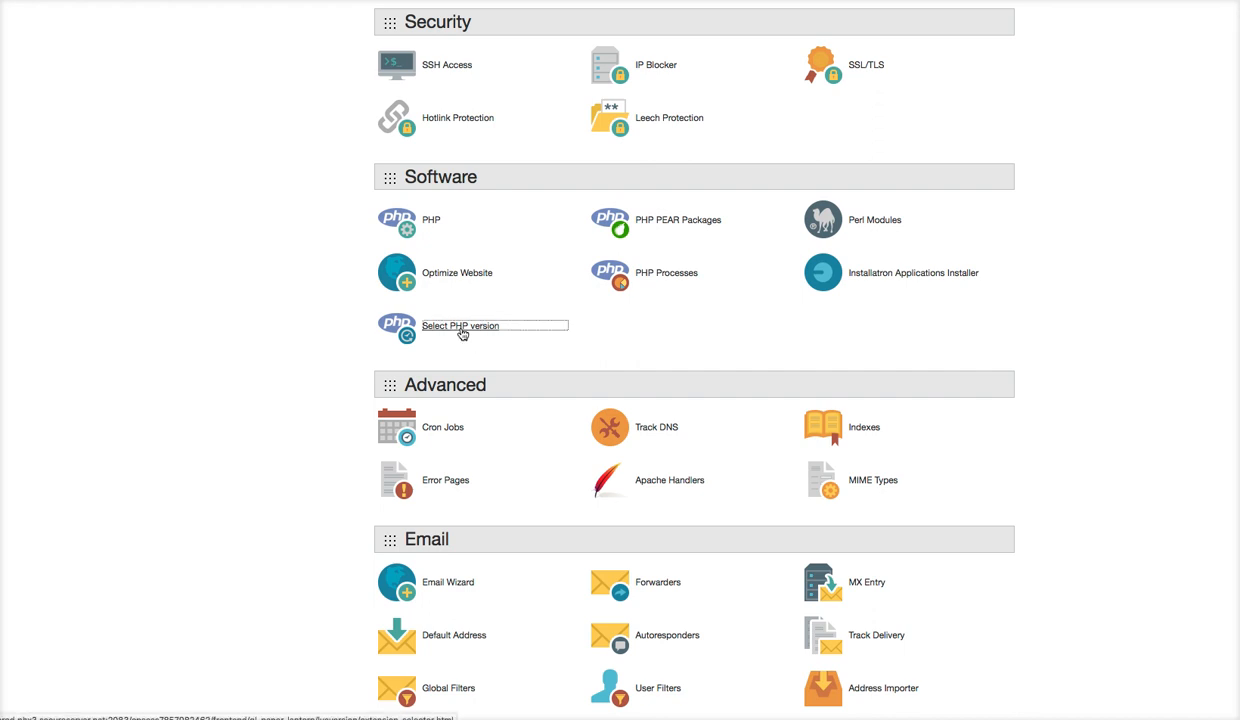
click(460, 324)
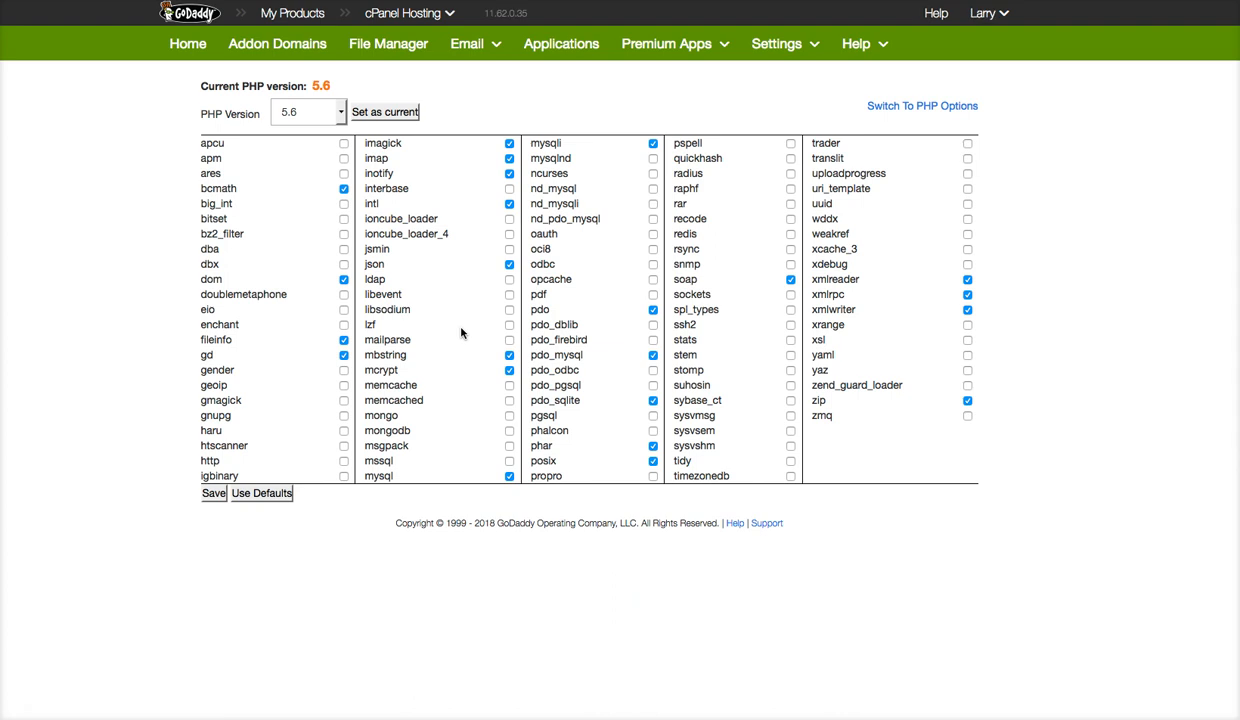
click(308, 112)
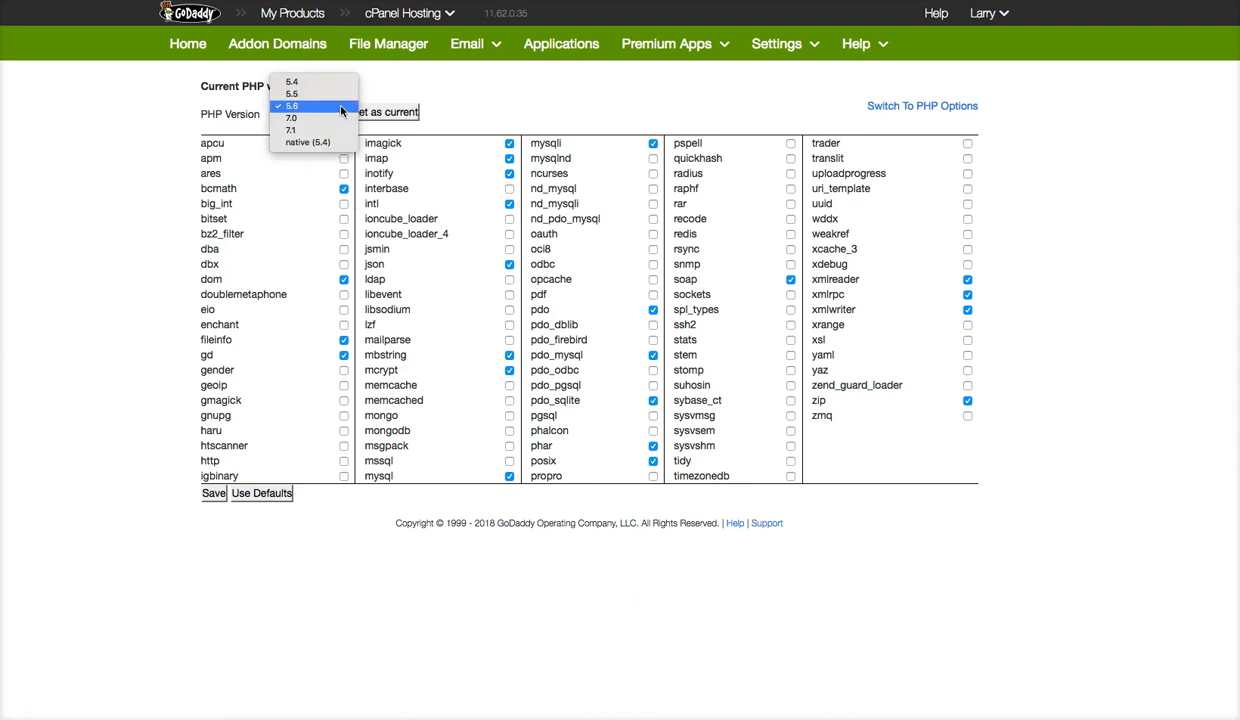
mouse_move(328, 130)
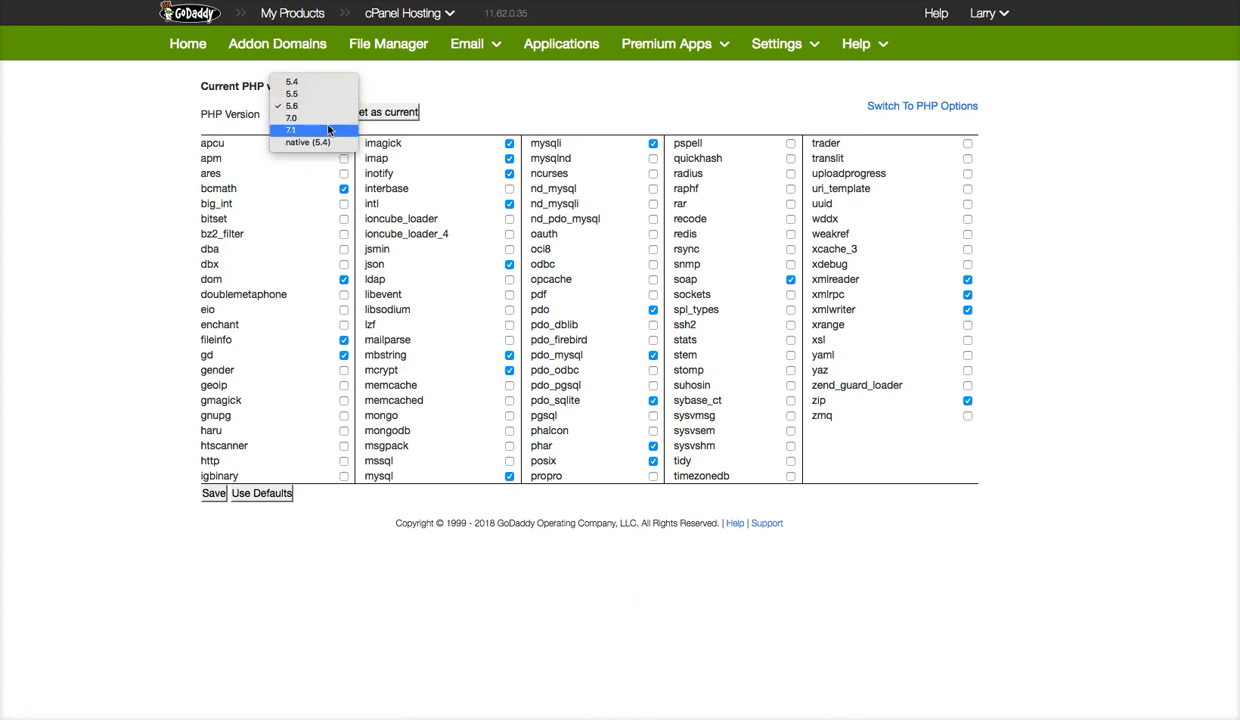
mouse_move(320, 118)
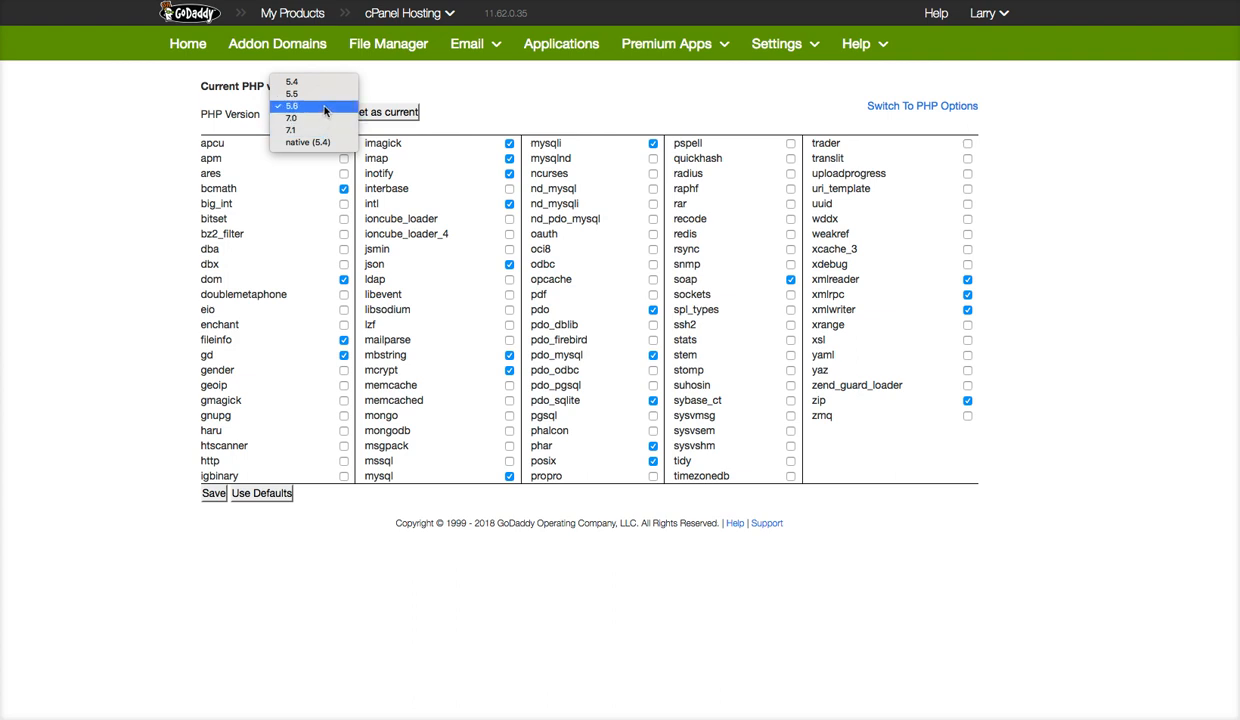
mouse_move(160, 112)
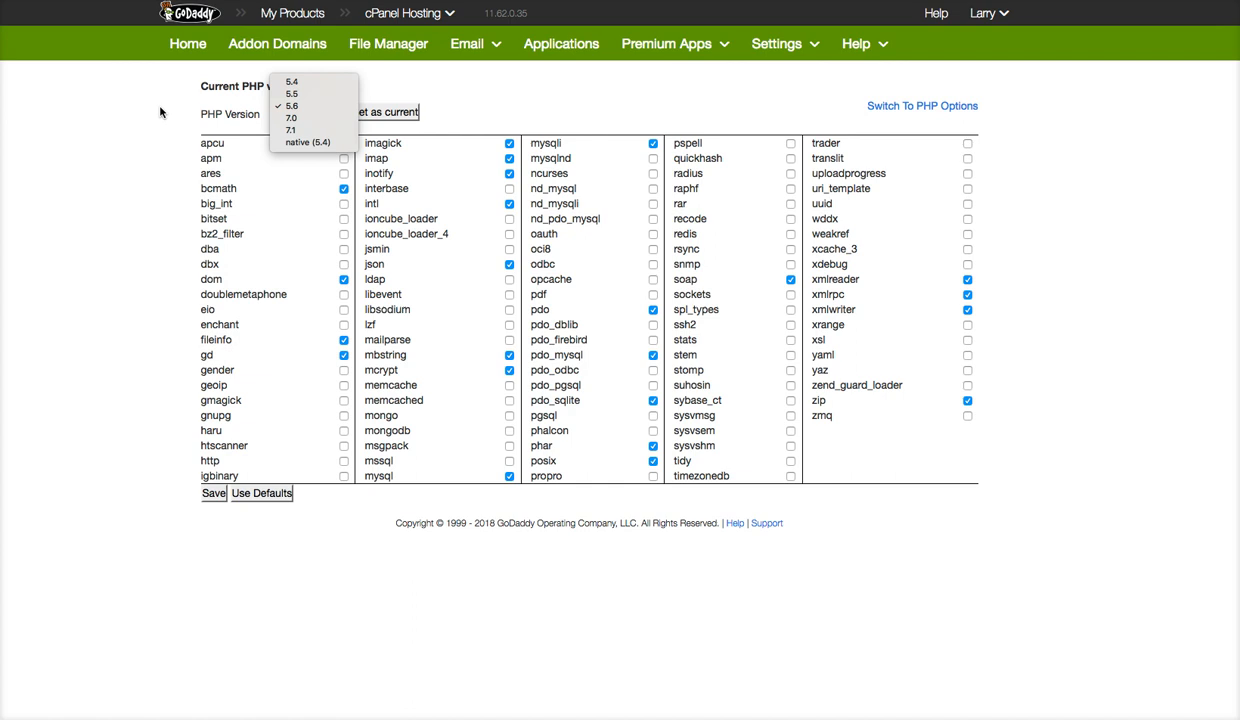
click(292, 106)
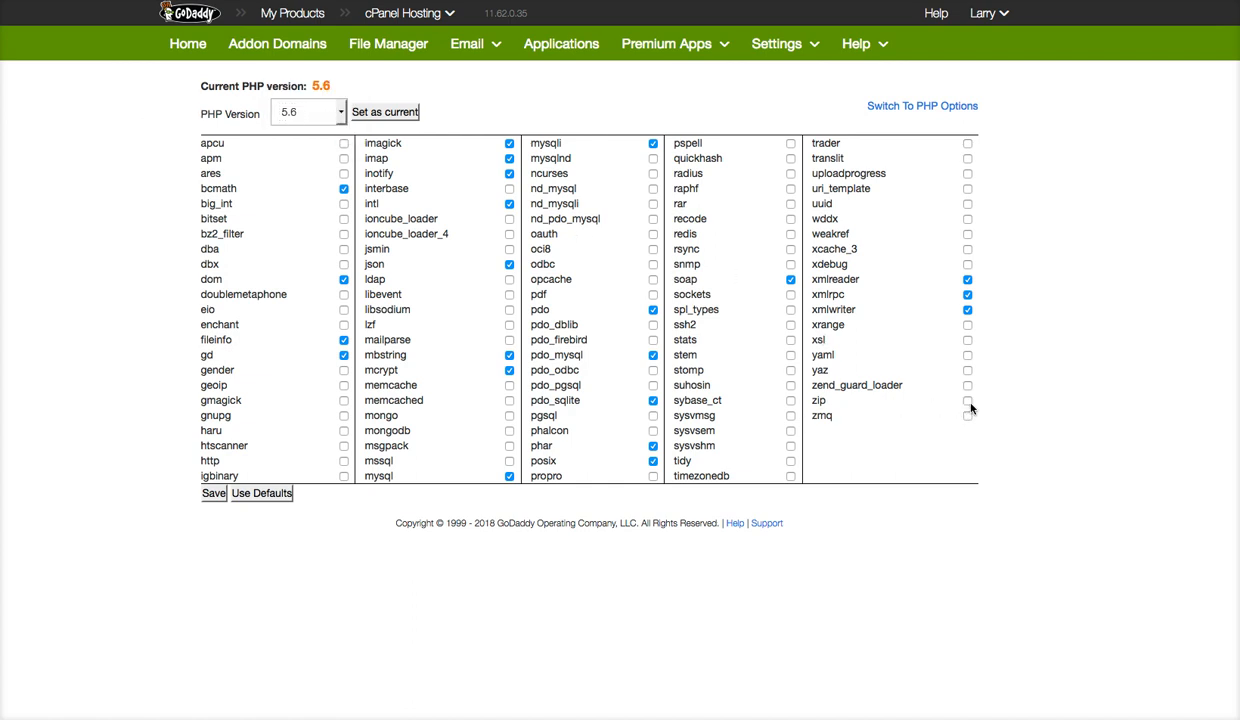
click(966, 400)
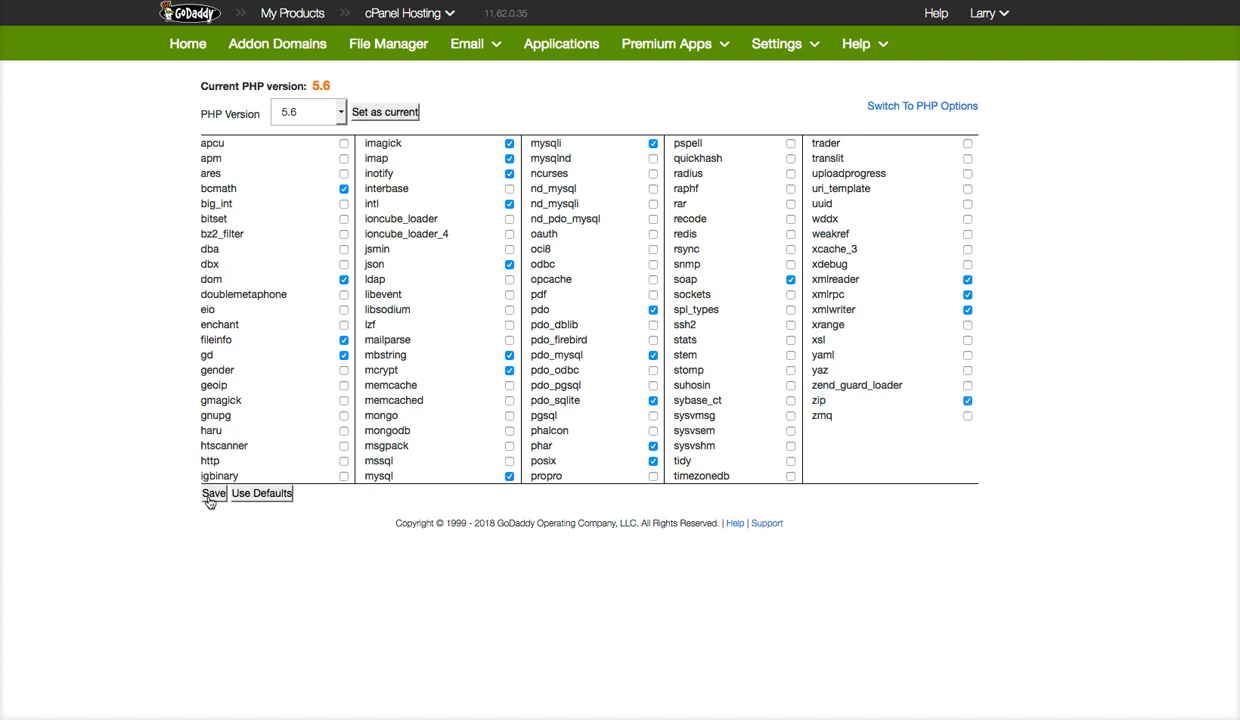
Save the PHP 5.6 extension settings with zip enabled, confirming the save.
click(212, 492)
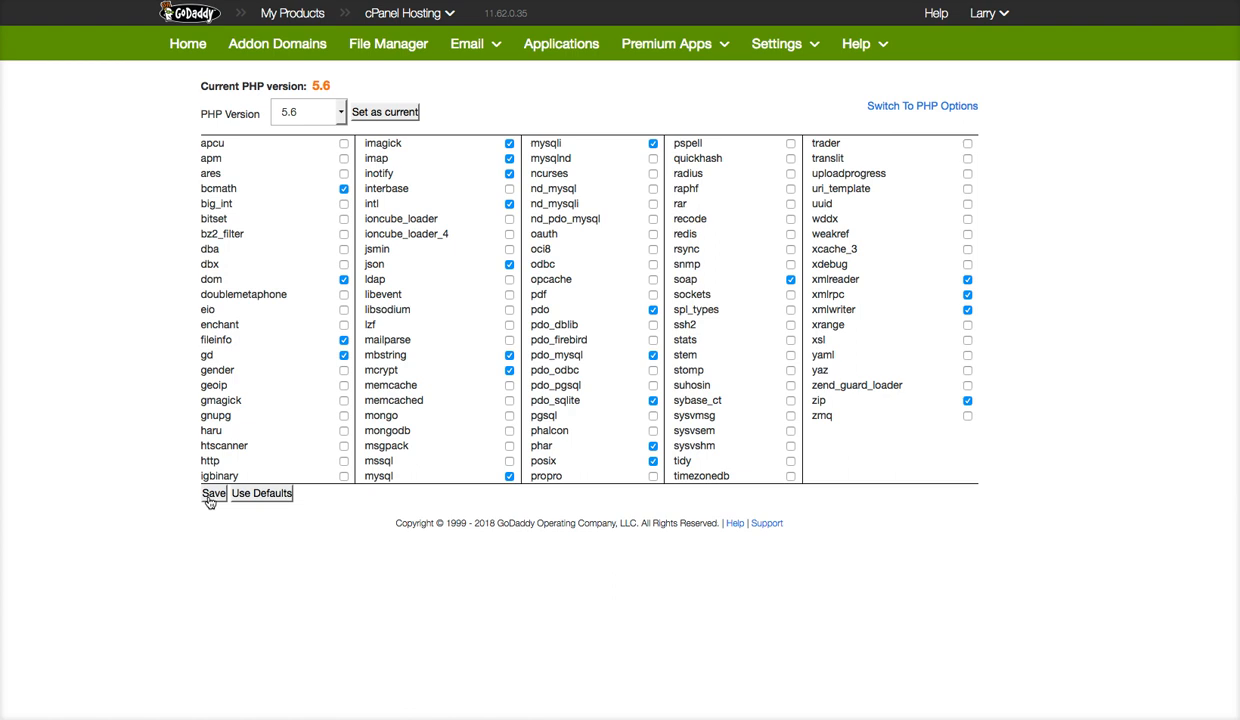
click(212, 492)
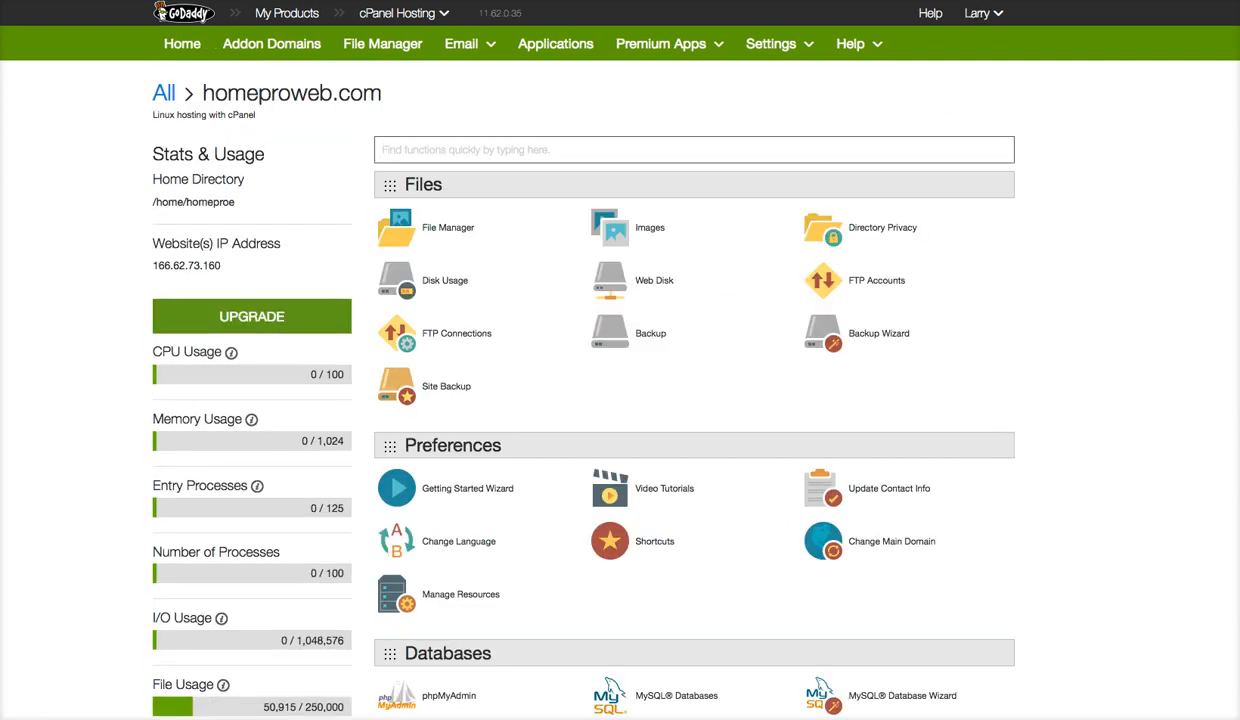
mouse_move(1102, 364)
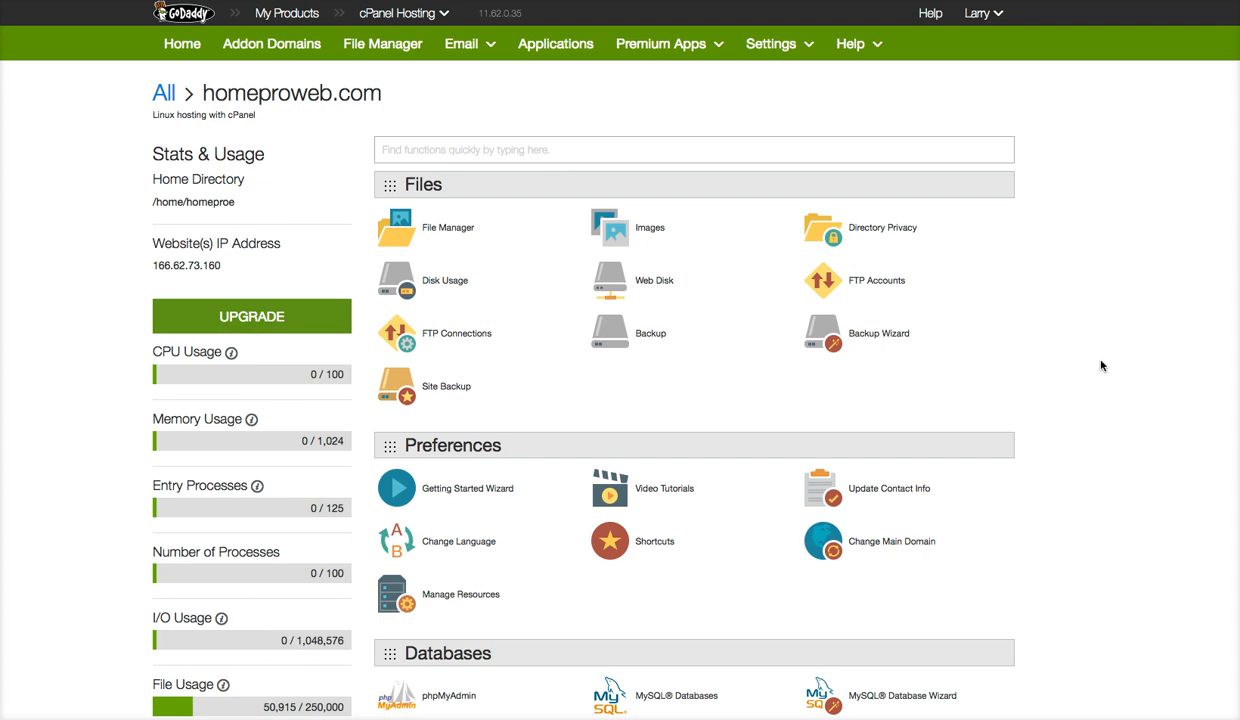
Reach PHP Processes in the Software section, which reports no processes found.
scroll(down, 3)
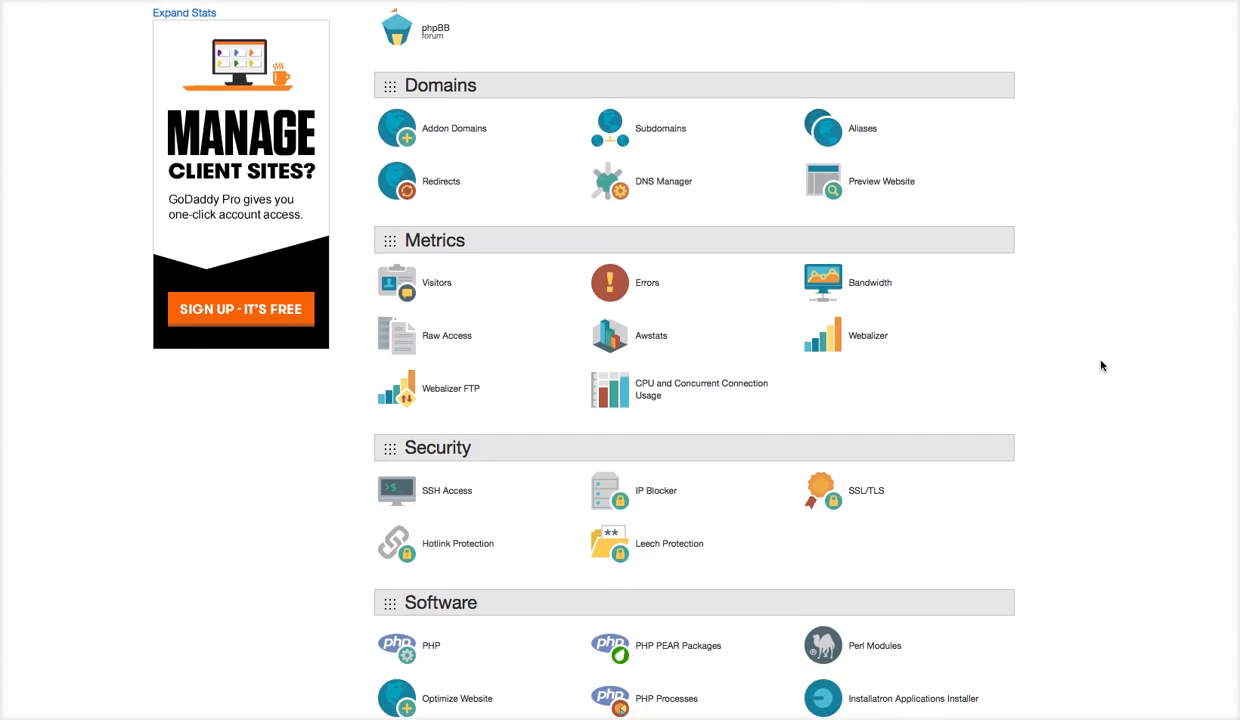
scroll(down, 3)
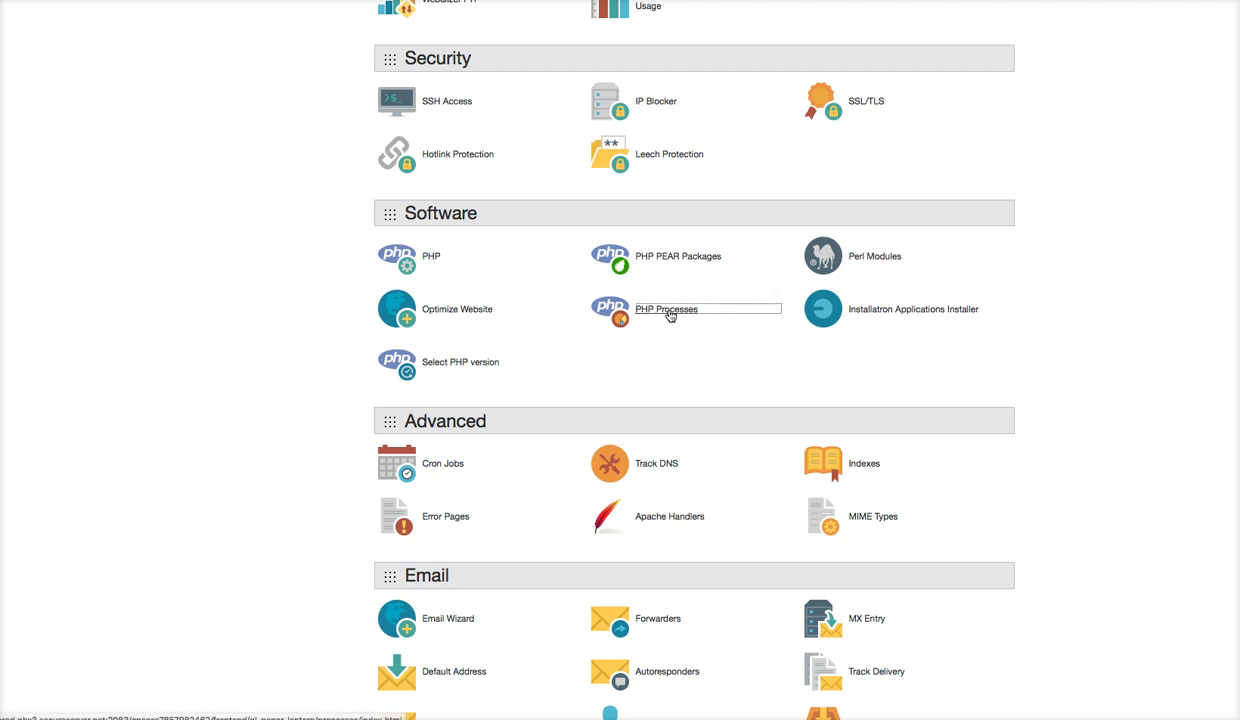
click(666, 308)
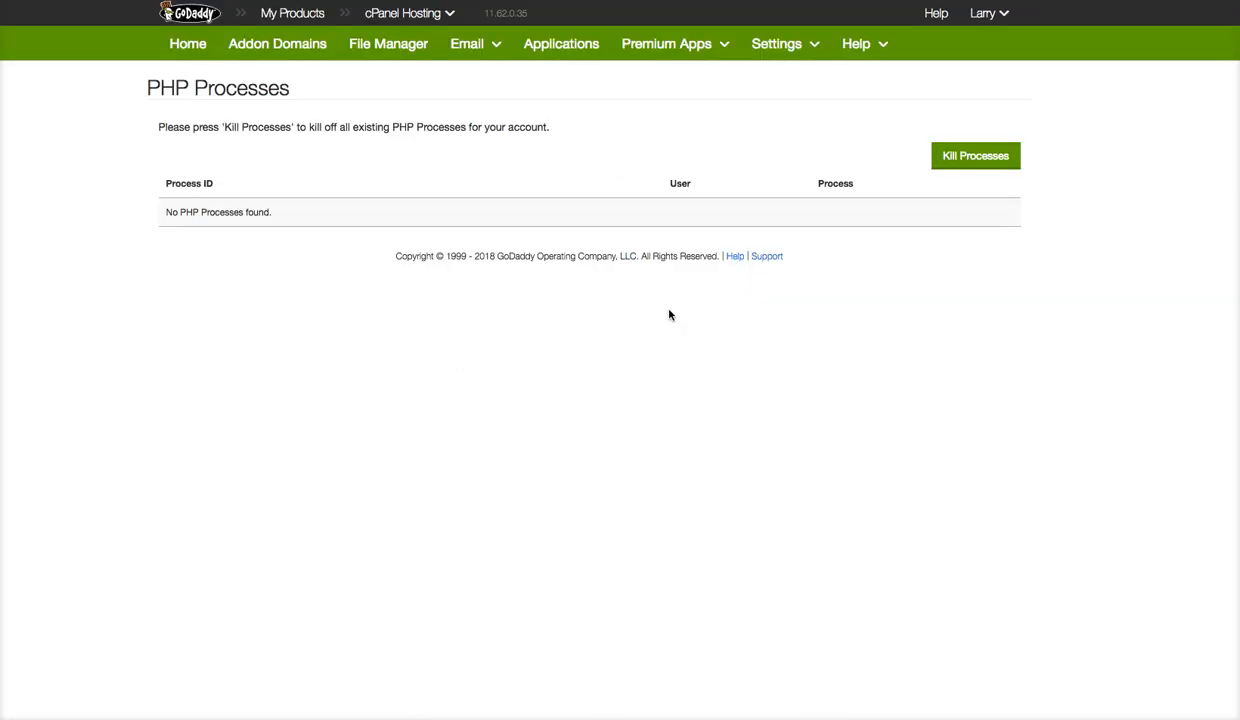
mouse_move(384, 158)
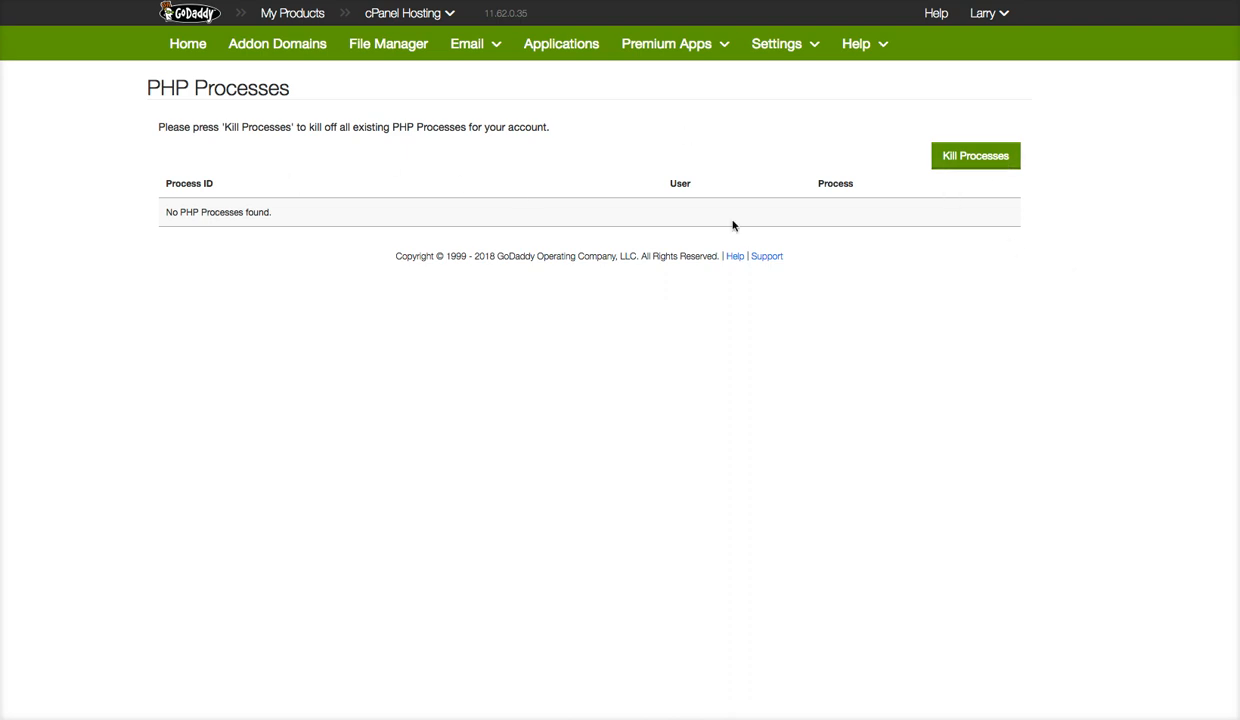
mouse_move(516, 320)
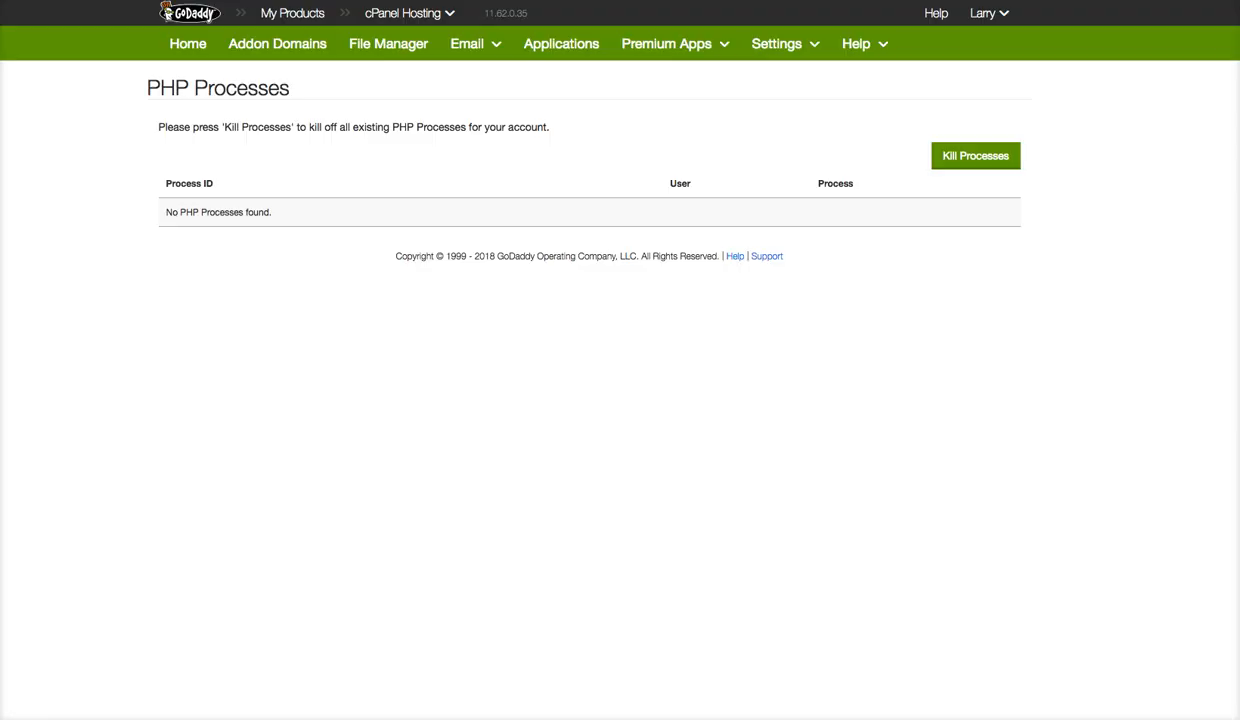
mouse_move(376, 272)
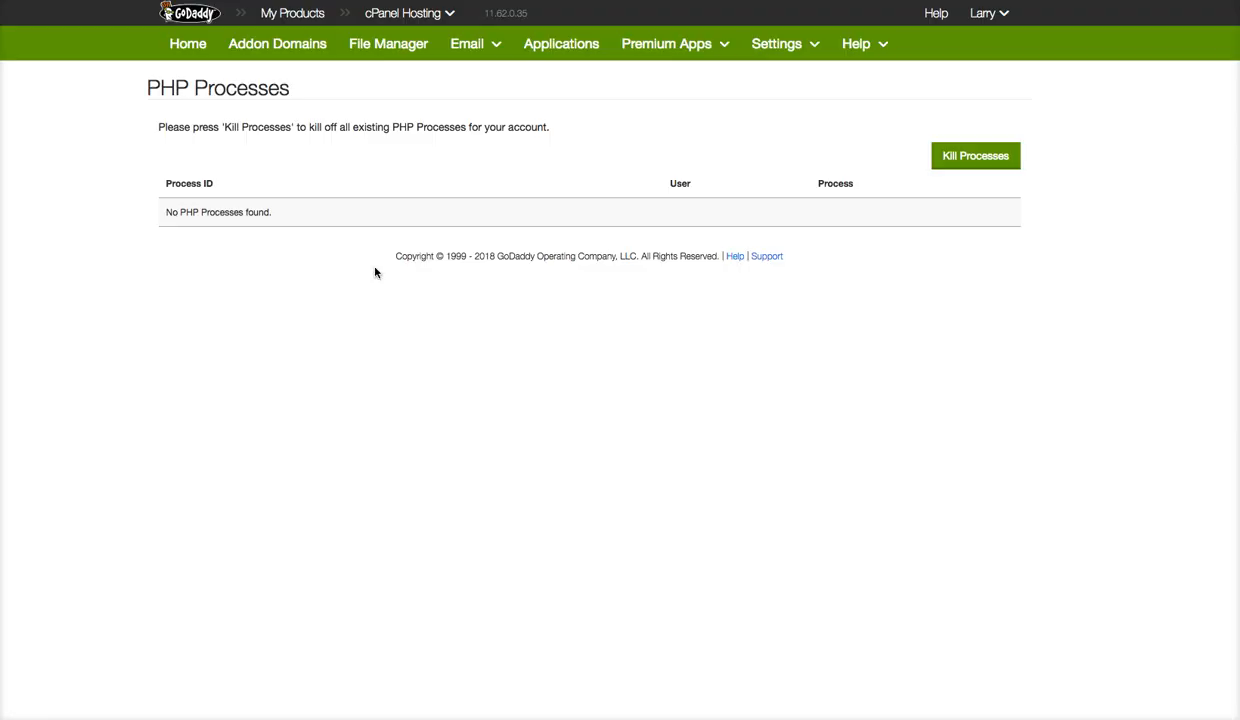
mouse_move(316, 176)
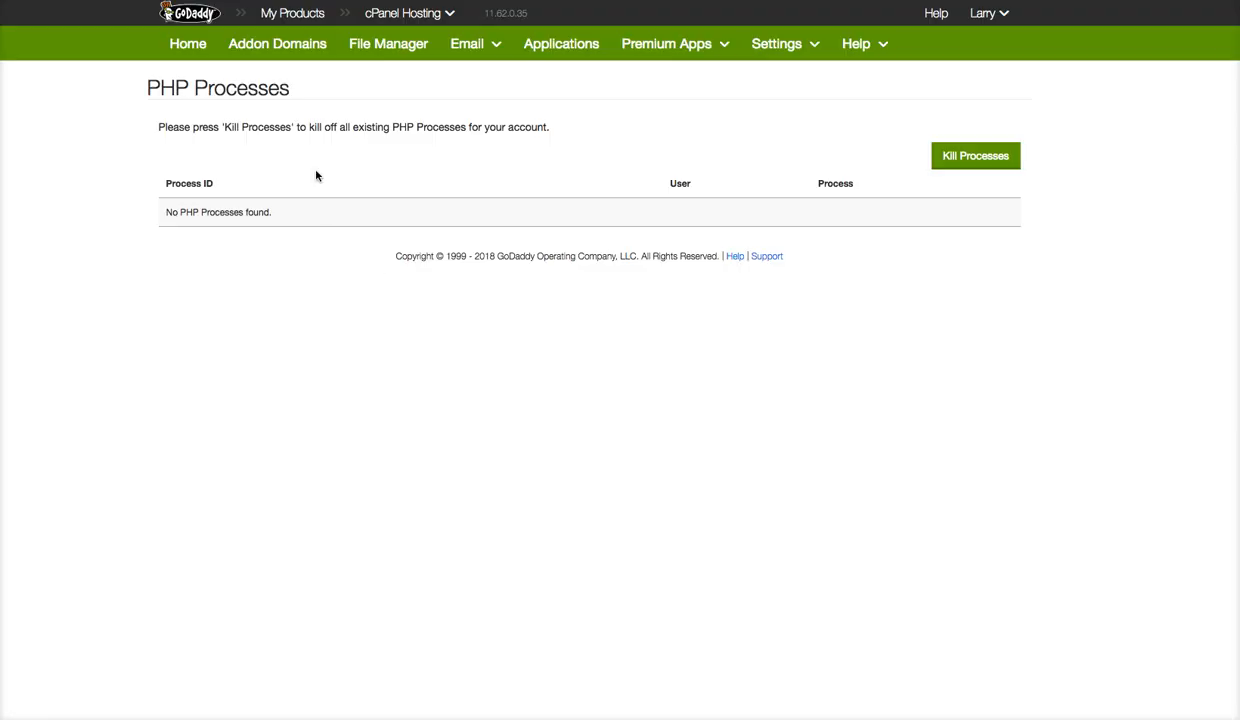